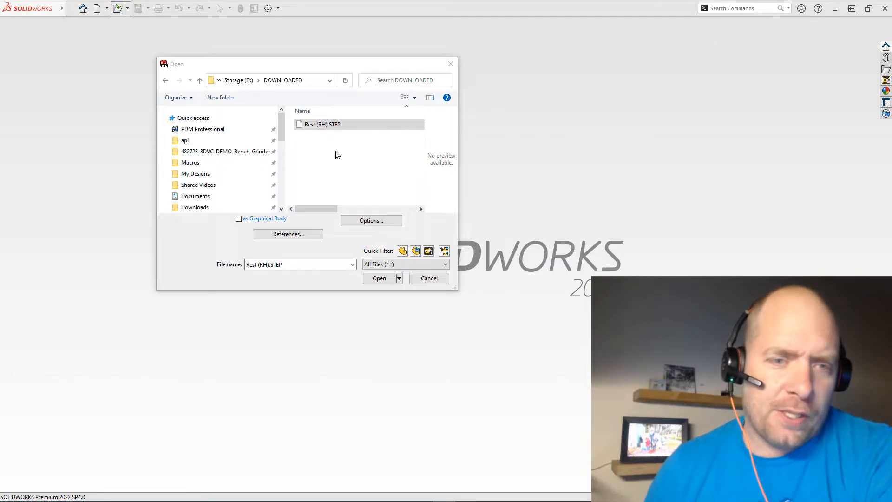
{"action": "mouse_move", "coordinate": [379, 278]}
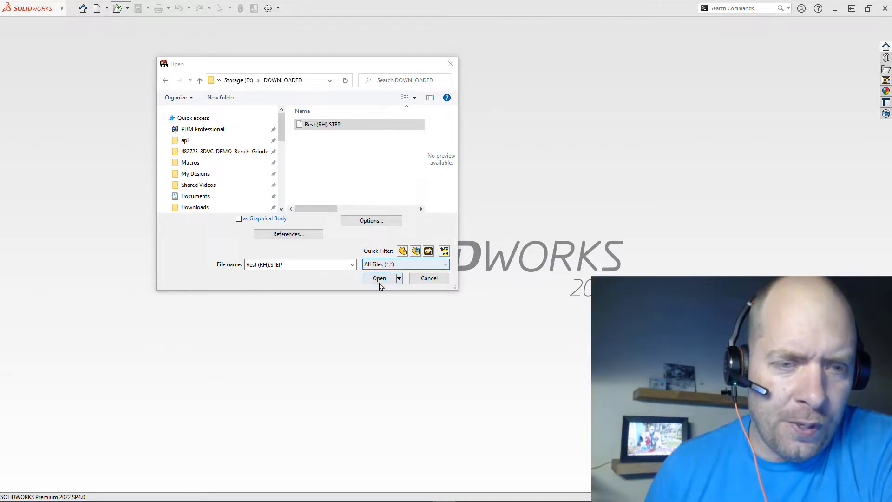
Step: Open the Rest (RH).STEP bracket file as a new part
{"action": "left_click", "coordinate": [379, 278]}
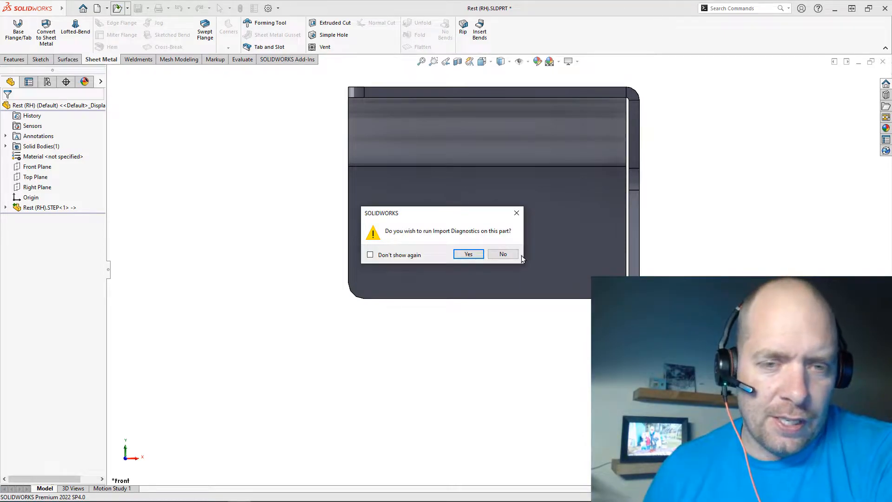
Step: Decline import diagnostics and inspect the imported STEP feature in the FeatureManager tree
{"action": "left_click", "coordinate": [503, 253]}
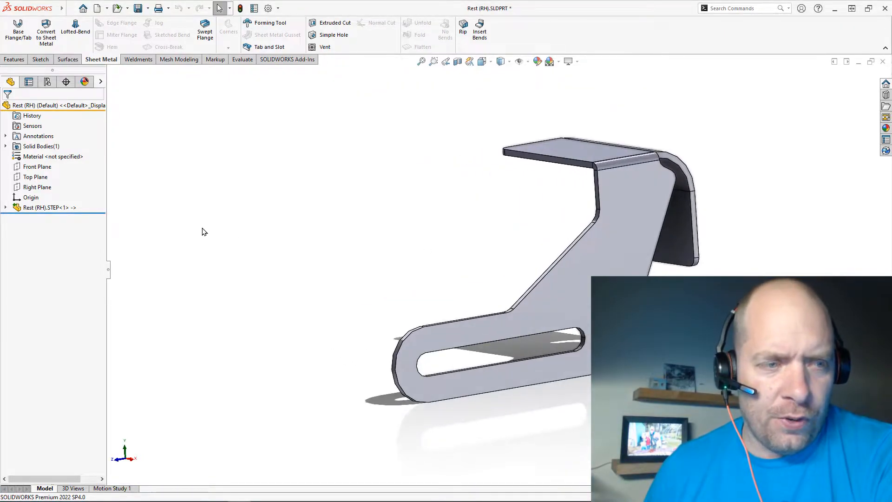
{"action": "left_click", "coordinate": [45, 207]}
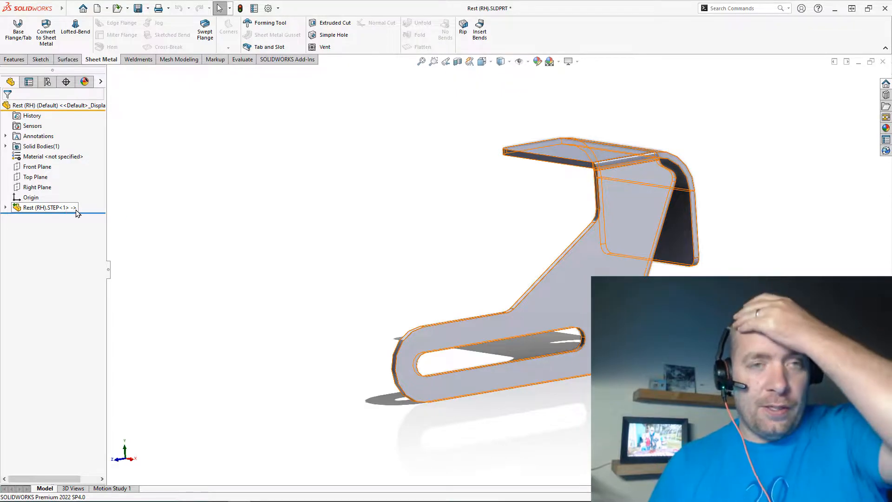
{"action": "left_click", "coordinate": [248, 216]}
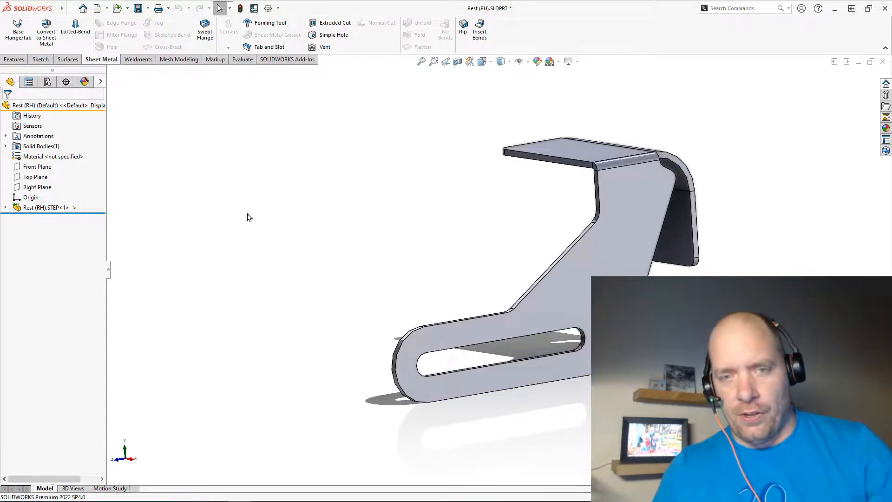
{"action": "left_click", "coordinate": [45, 207]}
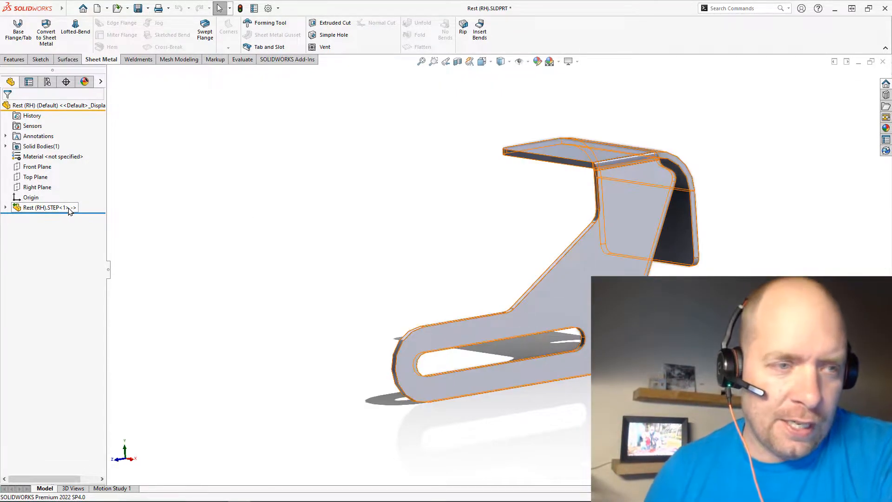
{"action": "left_click", "coordinate": [357, 165]}
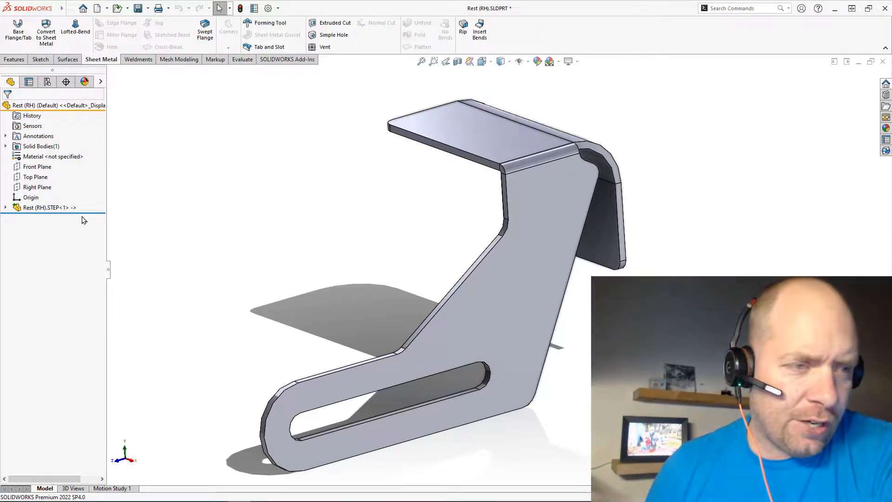
{"action": "right_click", "coordinate": [45, 207]}
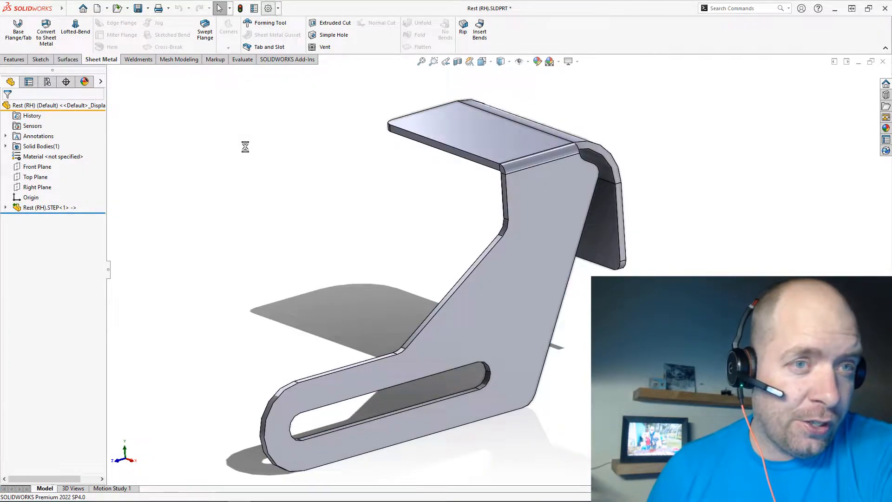
{"action": "left_click", "coordinate": [268, 9]}
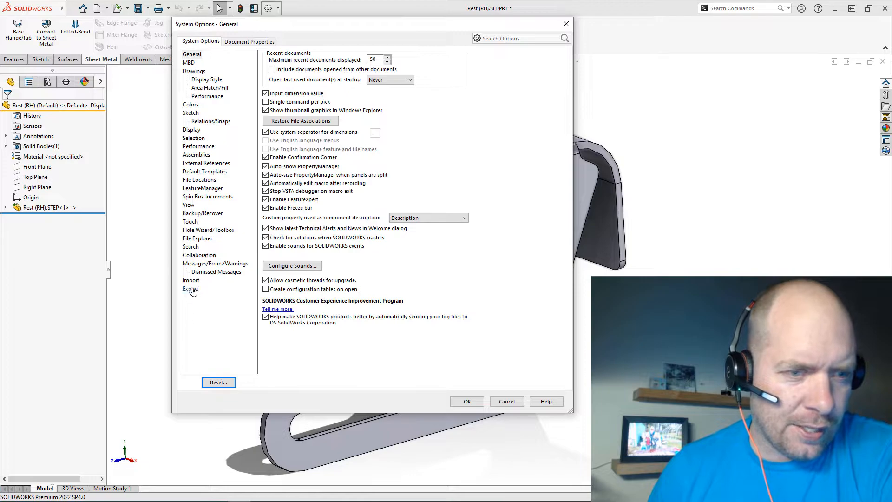
{"action": "left_click", "coordinate": [191, 280]}
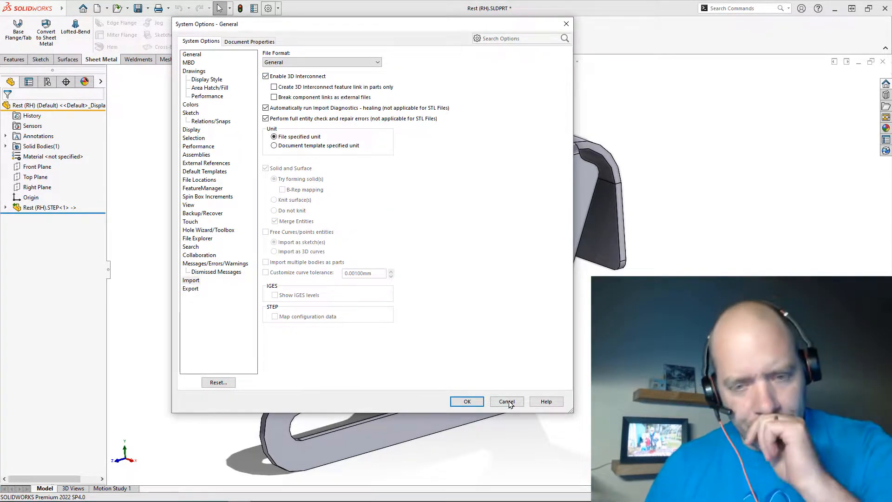
{"action": "left_click", "coordinate": [505, 402]}
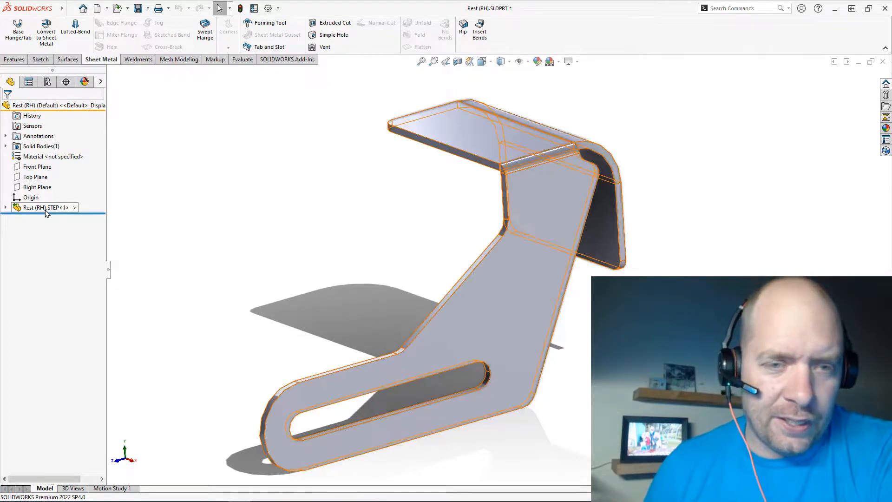
Step: Break the Rest (RH).STEP<1> link so the bracket becomes a standalone Imported1 feature
{"action": "left_click", "coordinate": [375, 252]}
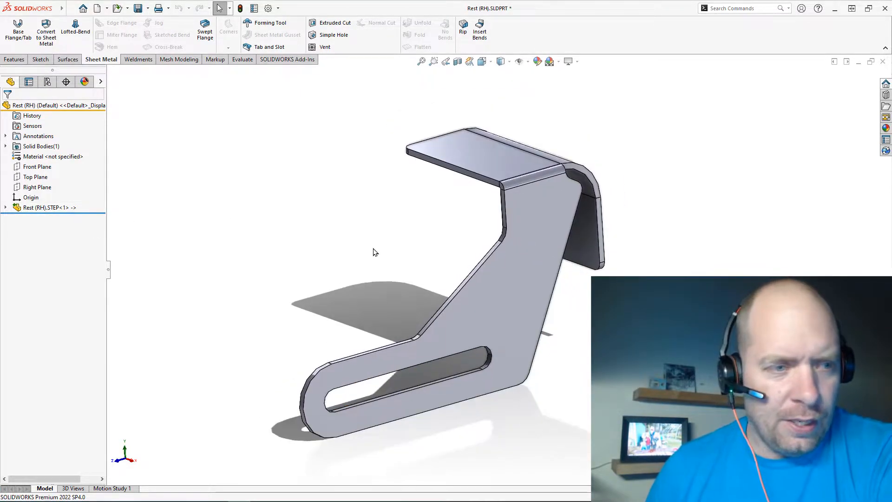
{"action": "right_click", "coordinate": [48, 207]}
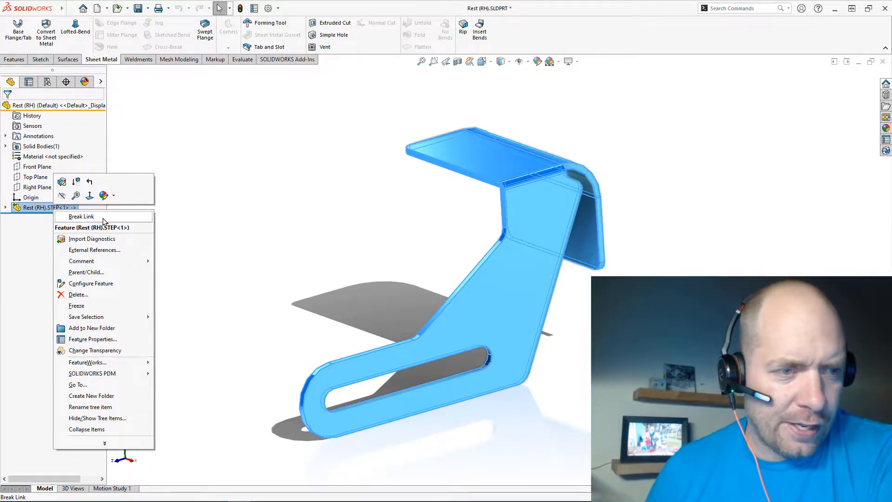
{"action": "left_click", "coordinate": [81, 216]}
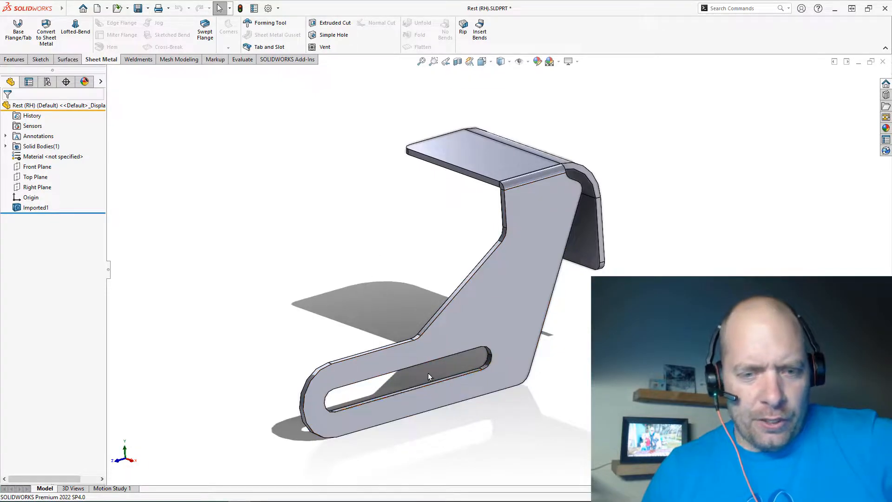
{"action": "left_click", "coordinate": [36, 207]}
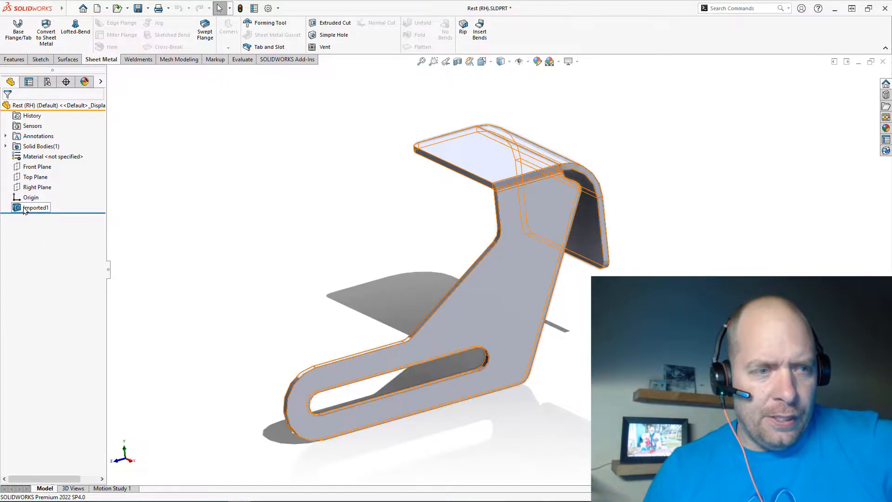
{"action": "left_click", "coordinate": [279, 180]}
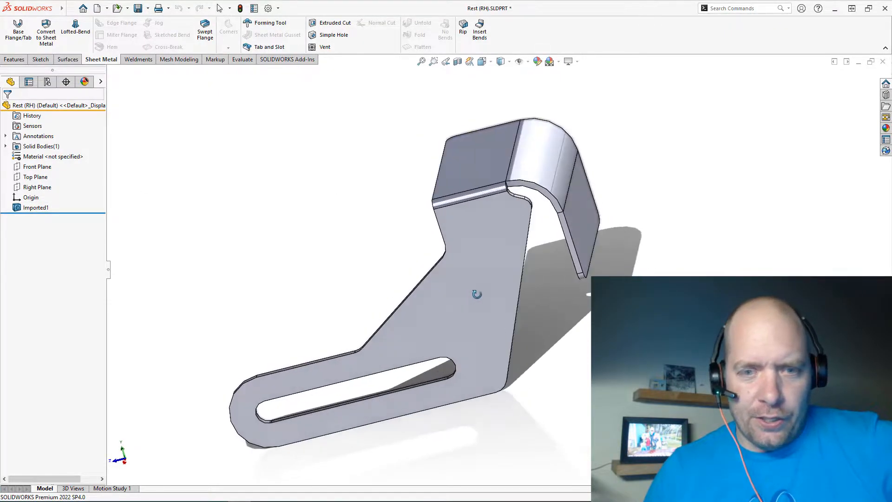
{"action": "left_click_drag", "start_coordinate": [477, 293], "coordinate": [382, 336]}
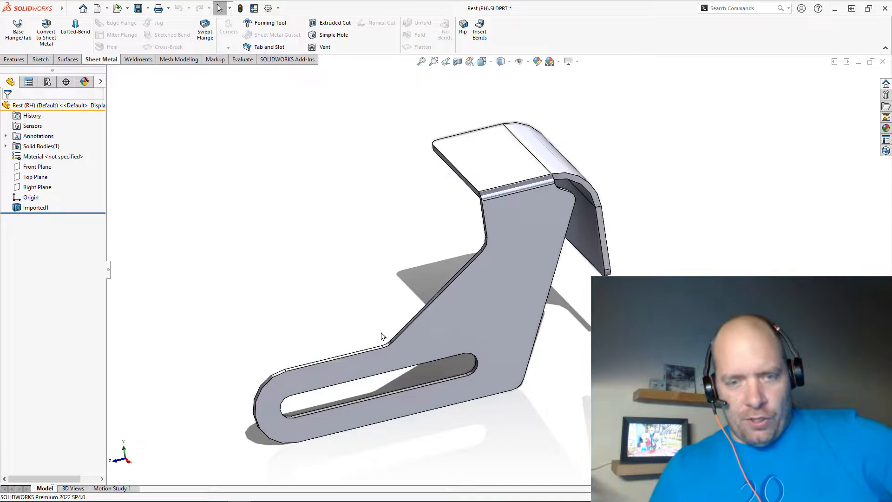
{"action": "mouse_move", "coordinate": [382, 165]}
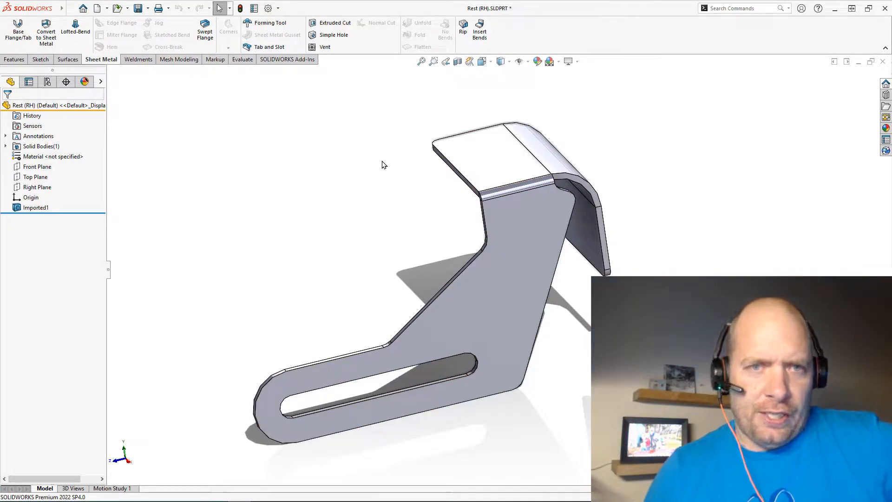
Step: Insert Bends with the large flat side face fixed, converting the bracket to sheet metal
{"action": "left_click", "coordinate": [479, 27]}
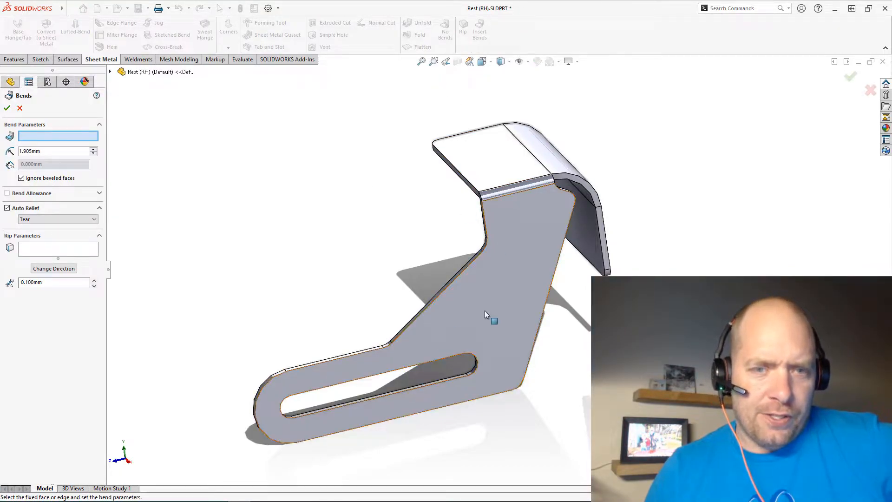
{"action": "left_click", "coordinate": [485, 316]}
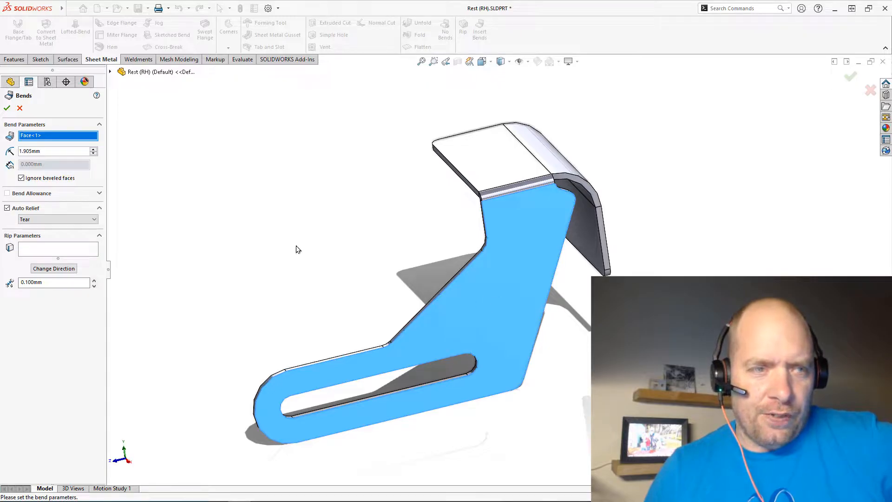
{"action": "left_click", "coordinate": [6, 108]}
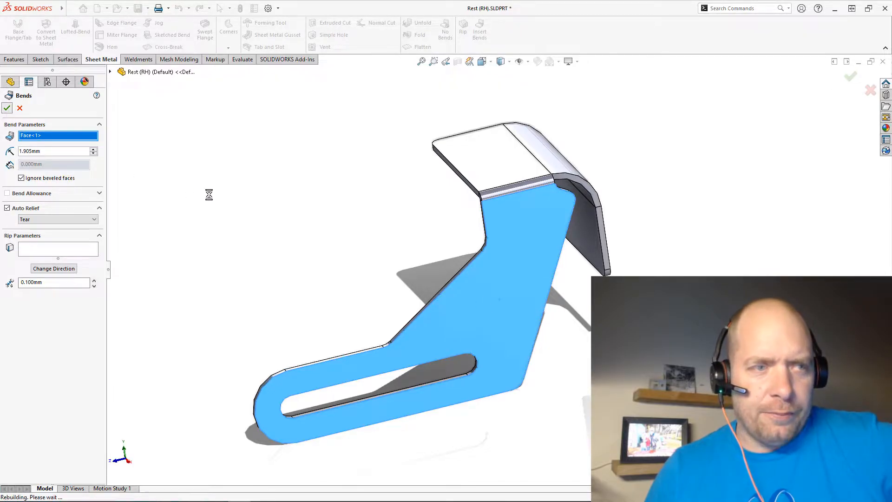
{"action": "left_click", "coordinate": [6, 107]}
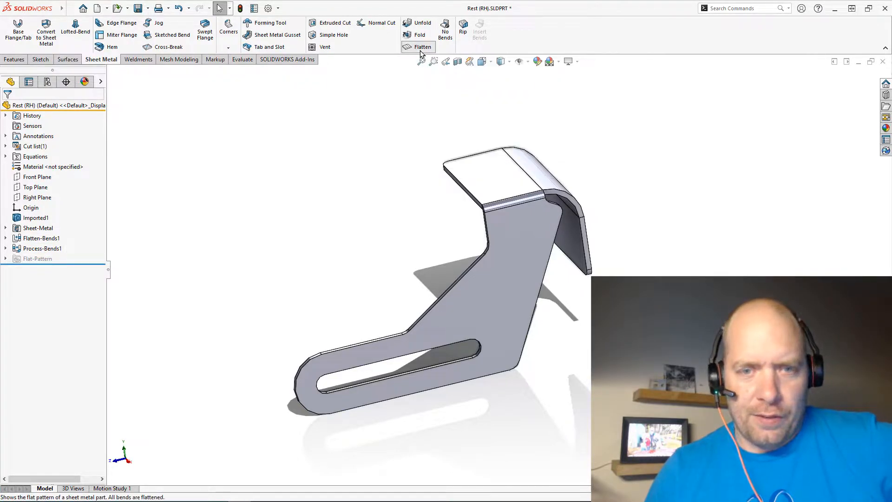
{"action": "left_click", "coordinate": [422, 47]}
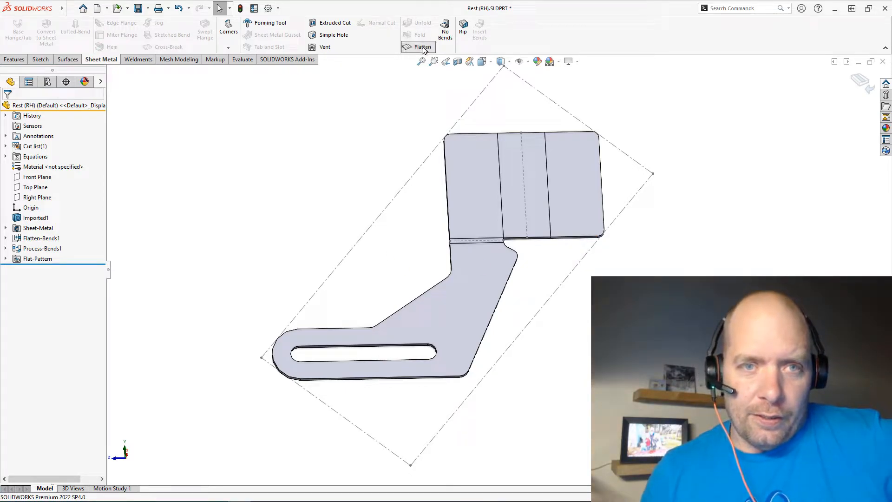
{"action": "left_click", "coordinate": [422, 47]}
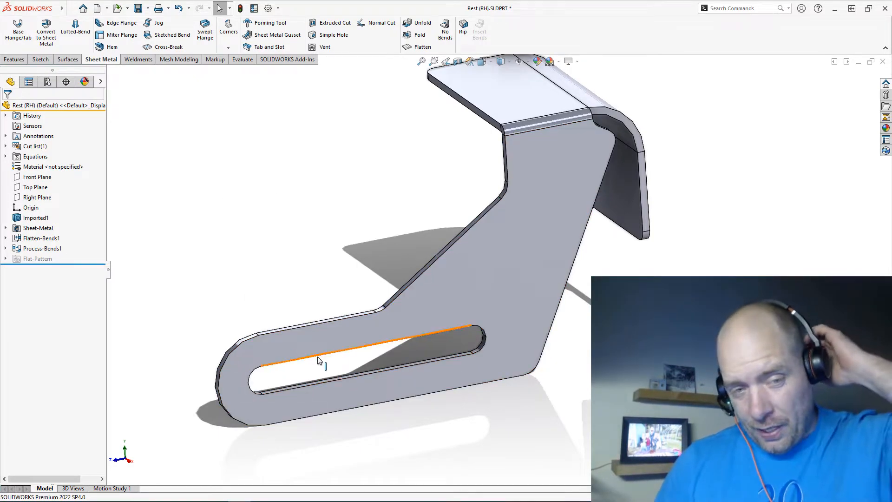
{"action": "left_click", "coordinate": [308, 367]}
{"action": "type", "text": "delete"}
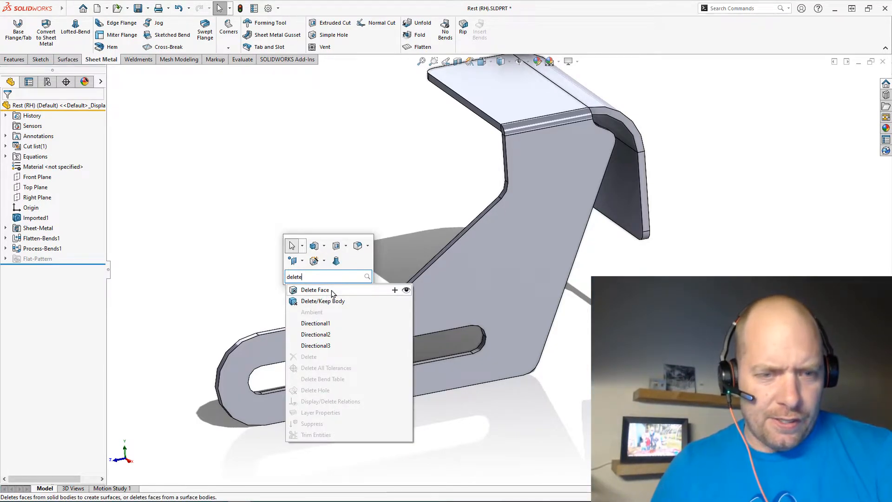
{"action": "left_click", "coordinate": [315, 289]}
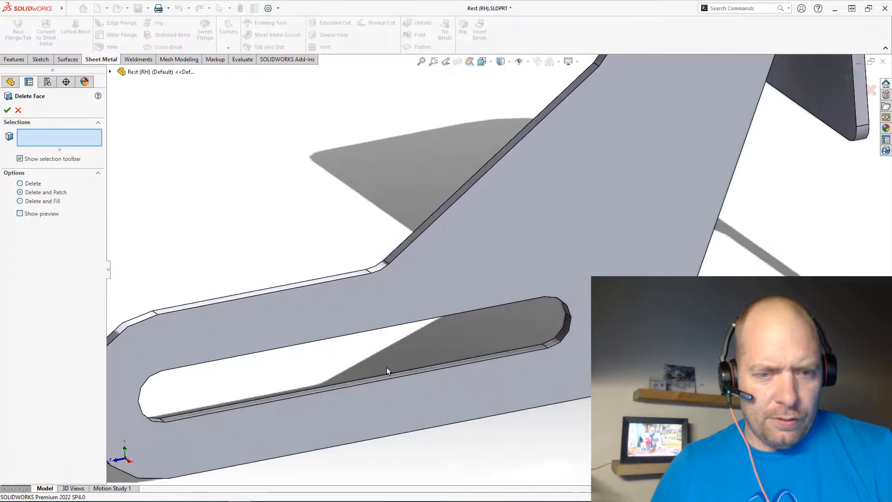
{"action": "right_click", "coordinate": [388, 372]}
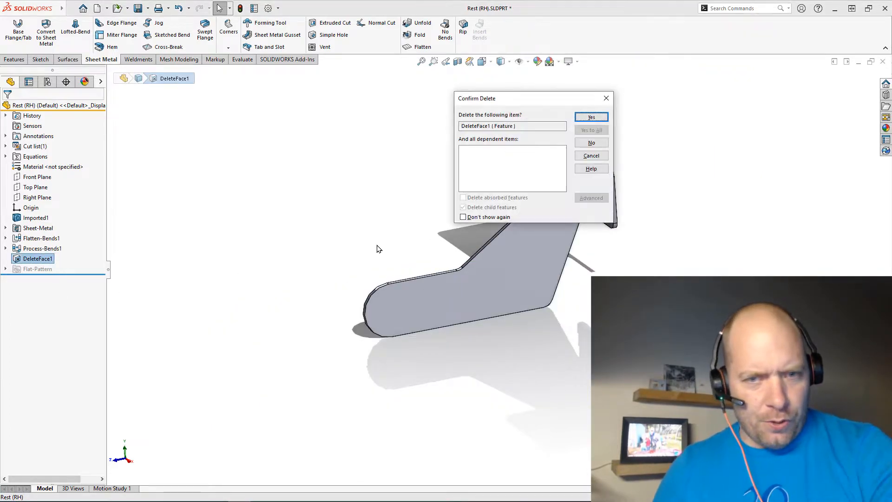
{"action": "left_click", "coordinate": [590, 117]}
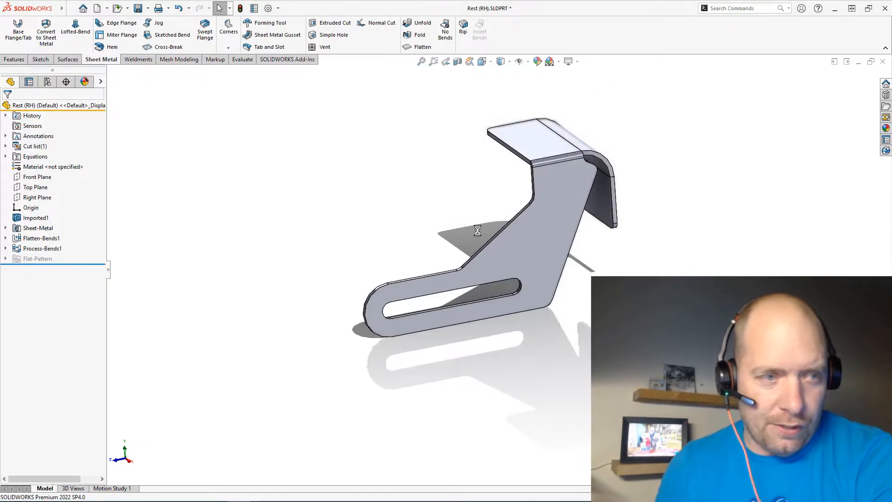
{"action": "left_click", "coordinate": [37, 217]}
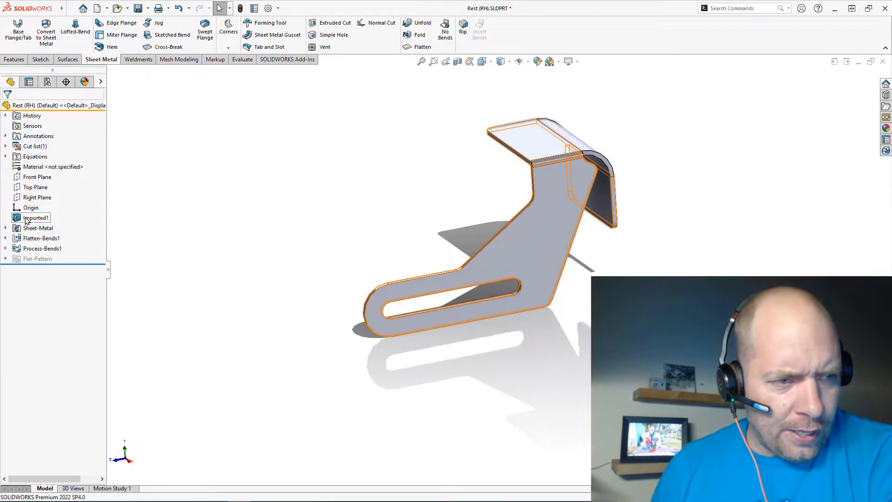
Step: Run FeatureWorks on Imported1 in Interactive mode with Cut Extrude as the feature type
{"action": "right_click", "coordinate": [37, 217]}
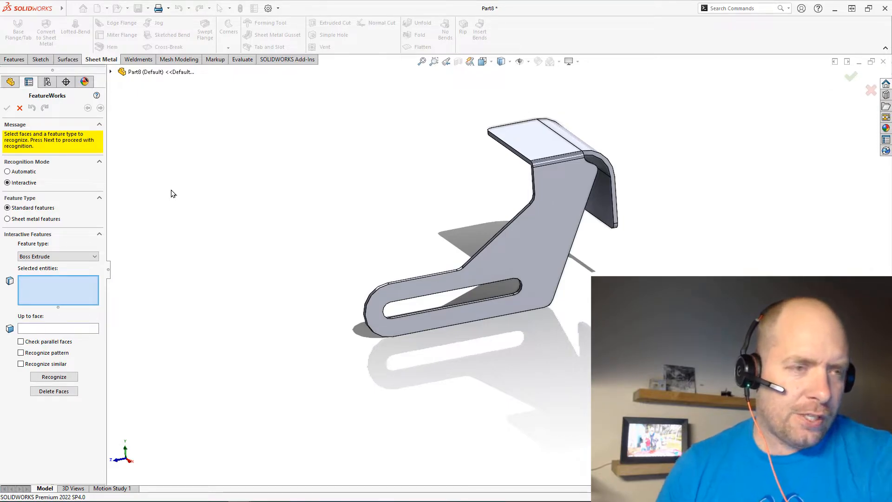
{"action": "left_click", "coordinate": [7, 172]}
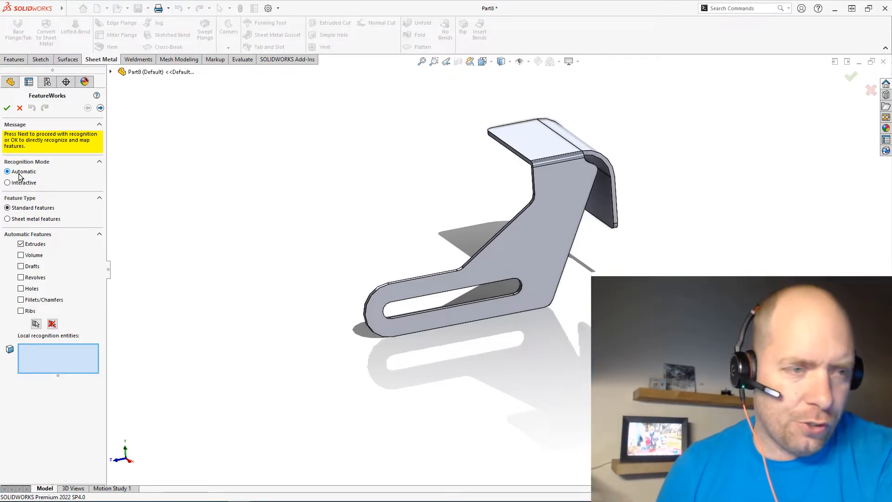
{"action": "left_click", "coordinate": [8, 182]}
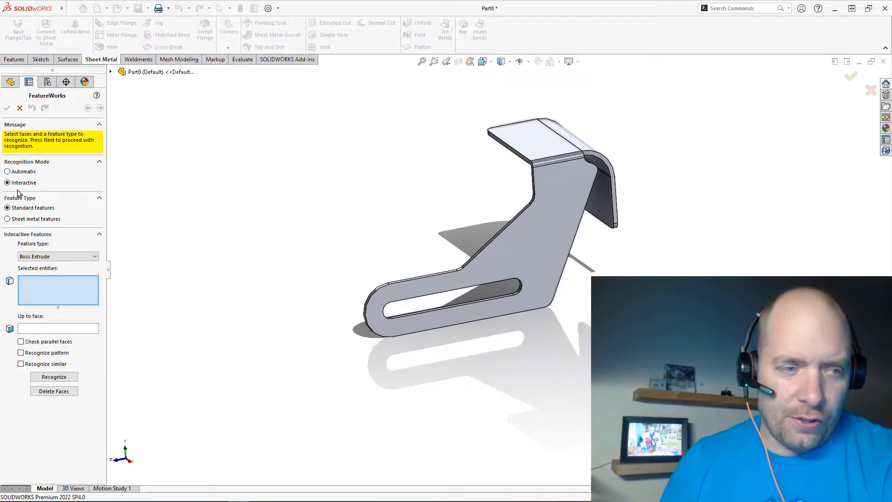
{"action": "left_click", "coordinate": [57, 256]}
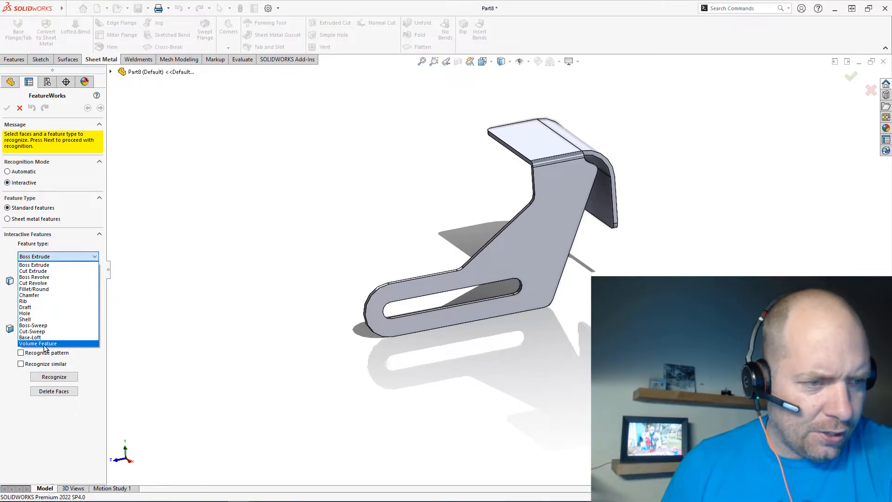
{"action": "left_click", "coordinate": [35, 270]}
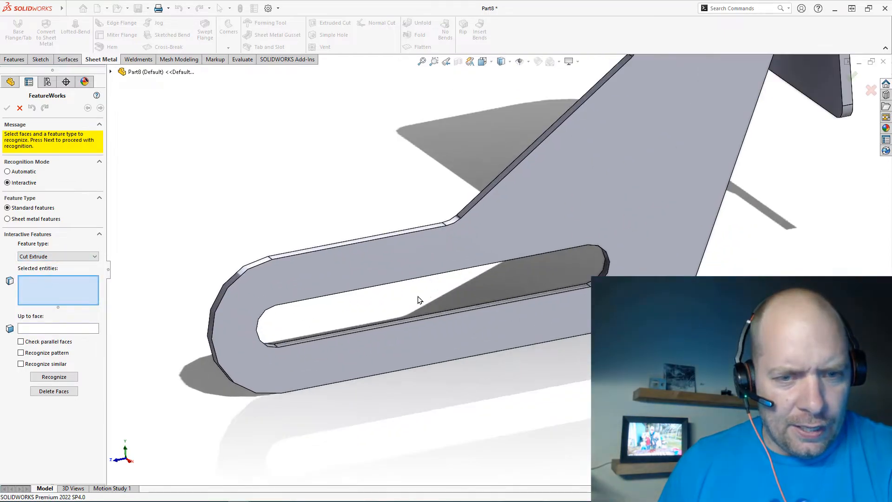
Step: Select all tangent faces around the slot for recognition
{"action": "right_click", "coordinate": [418, 299]}
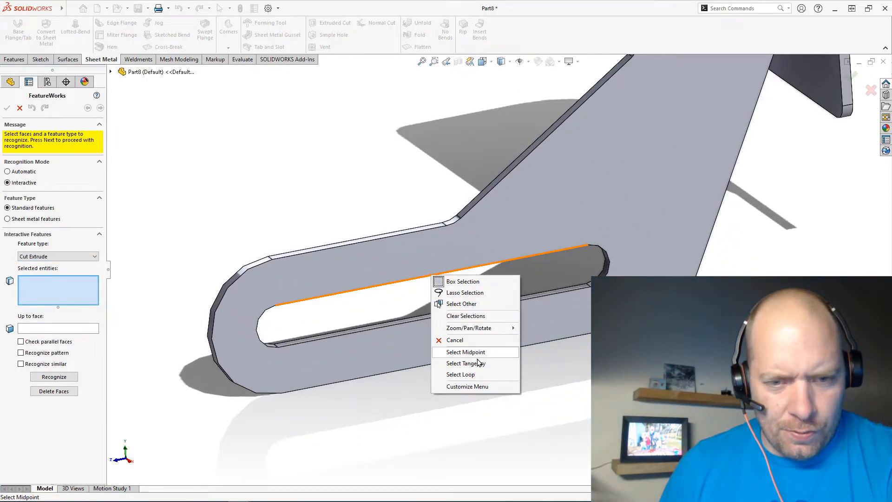
{"action": "left_click", "coordinate": [460, 373]}
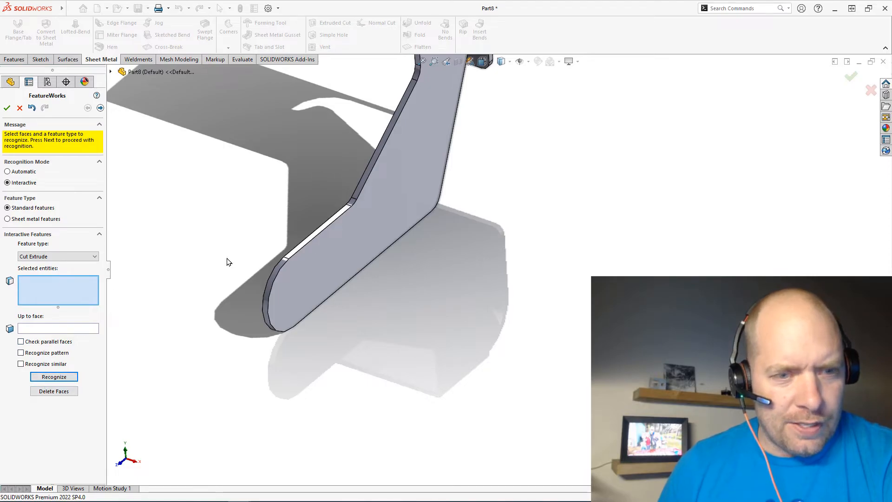
{"action": "mouse_move", "coordinate": [218, 174]}
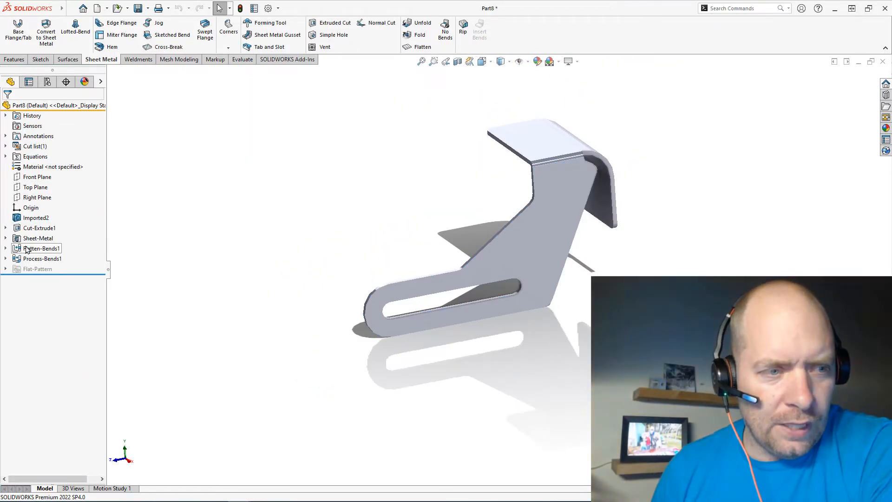
Step: Fully define Sketch1 of Cut-Extrude1 with automatic 73, 13 and 54 dimensions and exit the sketch
{"action": "left_click", "coordinate": [39, 228]}
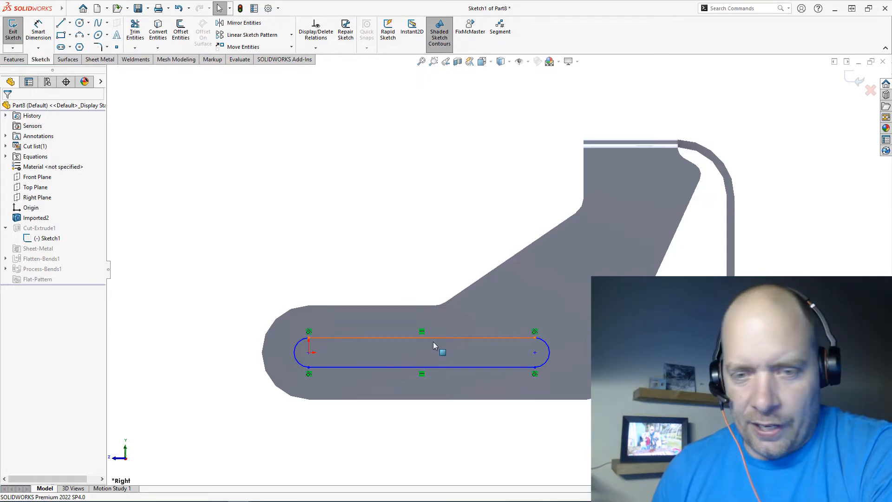
{"action": "right_click", "coordinate": [434, 346]}
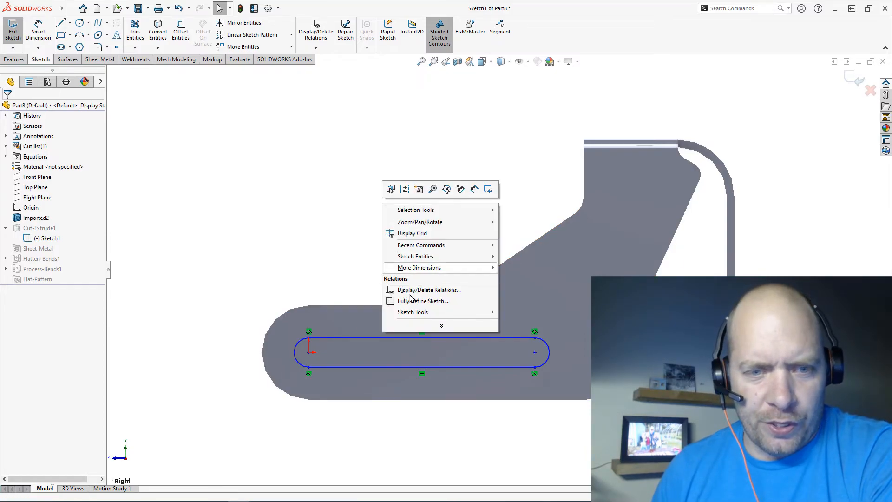
{"action": "left_click", "coordinate": [424, 300]}
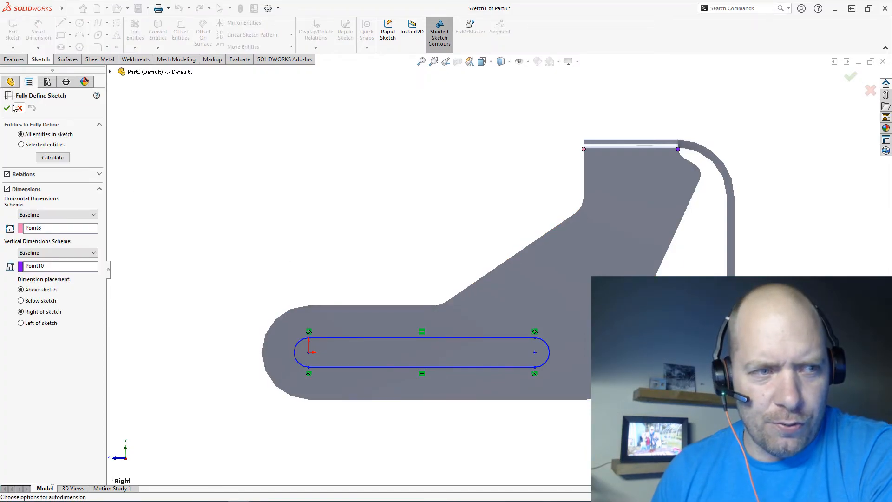
{"action": "left_click", "coordinate": [6, 107]}
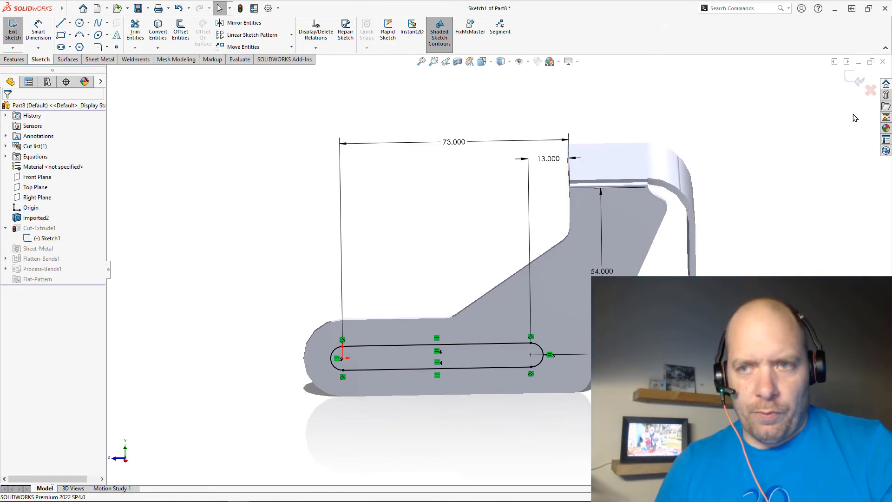
{"action": "left_click", "coordinate": [12, 30]}
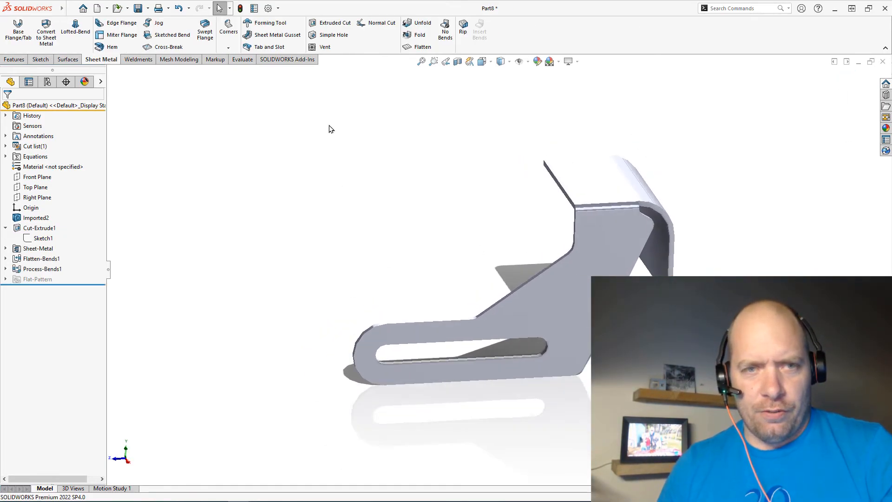